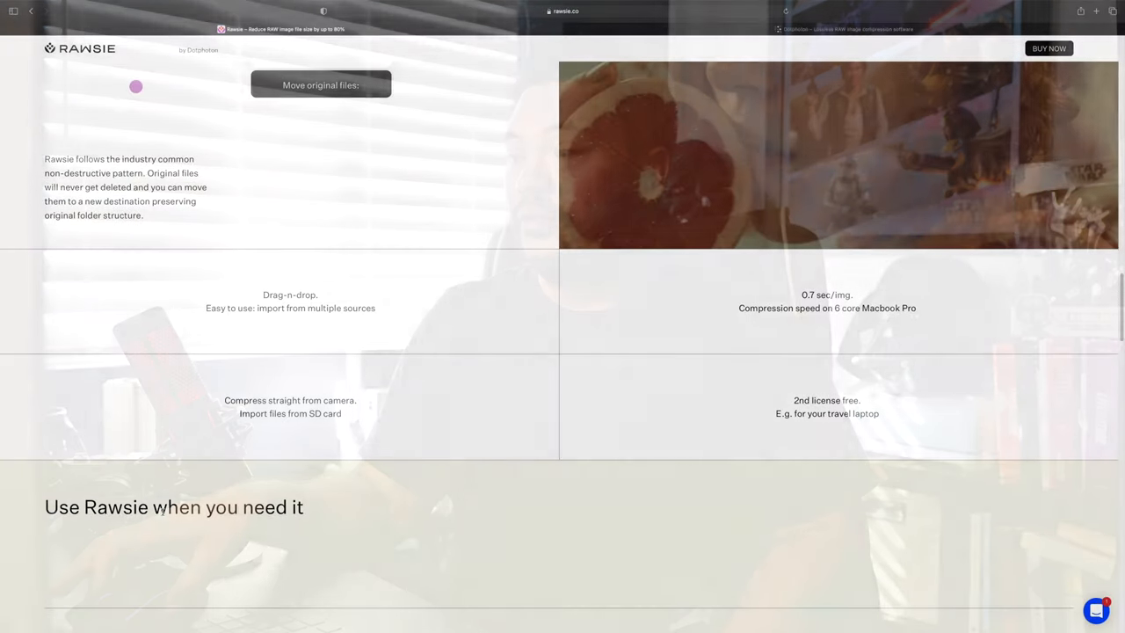
# Step: Scroll the Rawsie homepage past features and supported software to the testimonials gallery
pyautogui.scroll(-3)
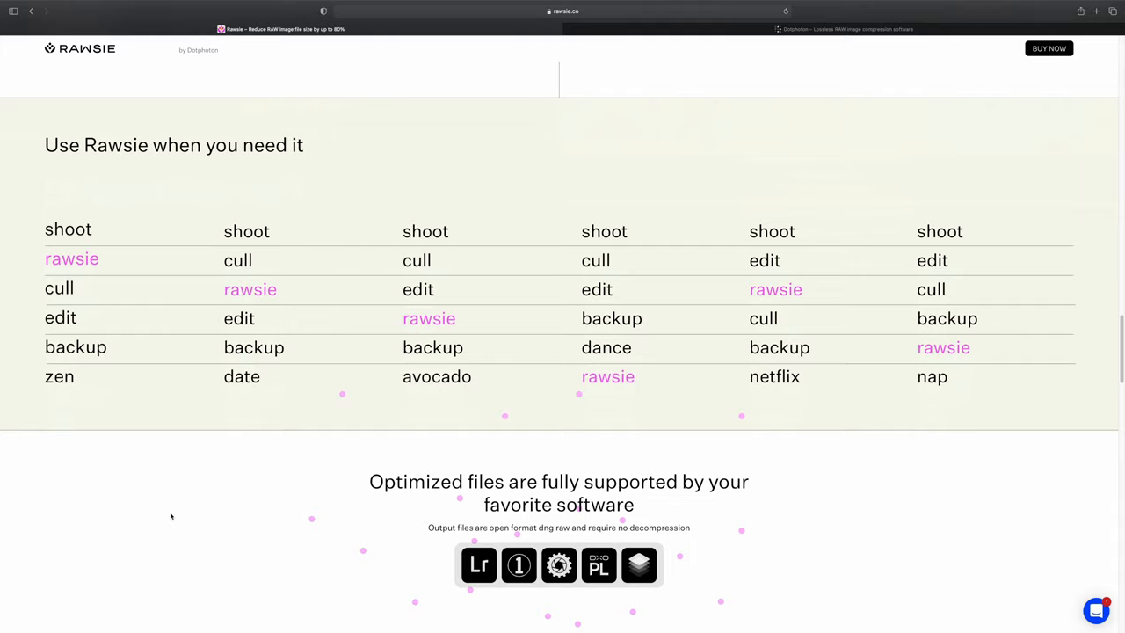
pyautogui.scroll(-3)
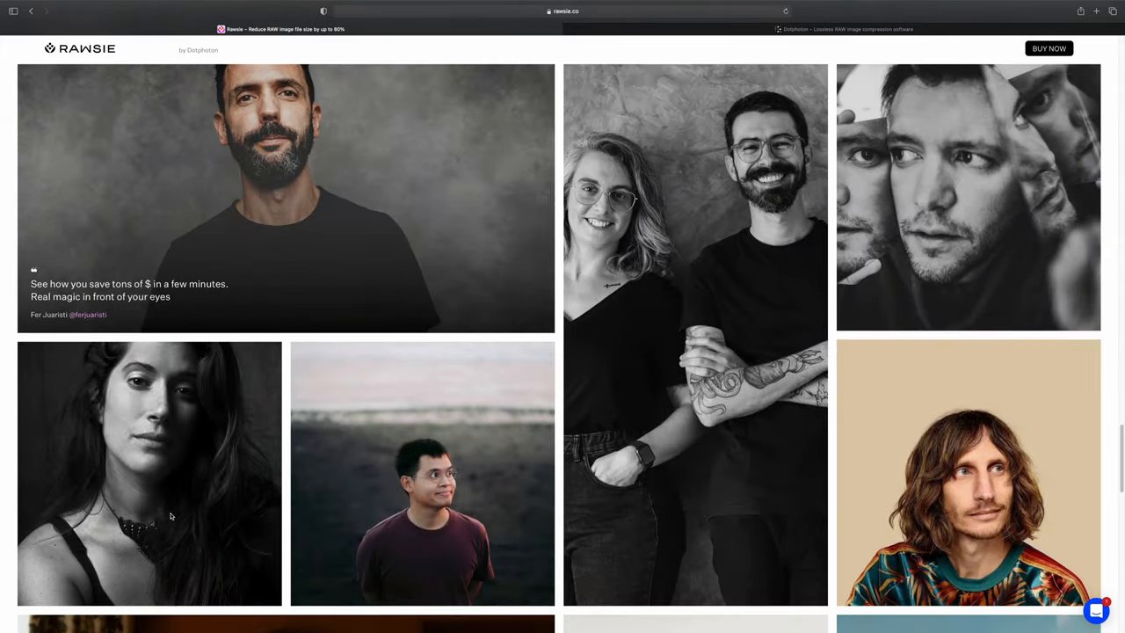
# Step: Scroll to the MacOS pricing plans (free, $79/year, $199 once) and Windows waiting list
pyautogui.scroll(-3)
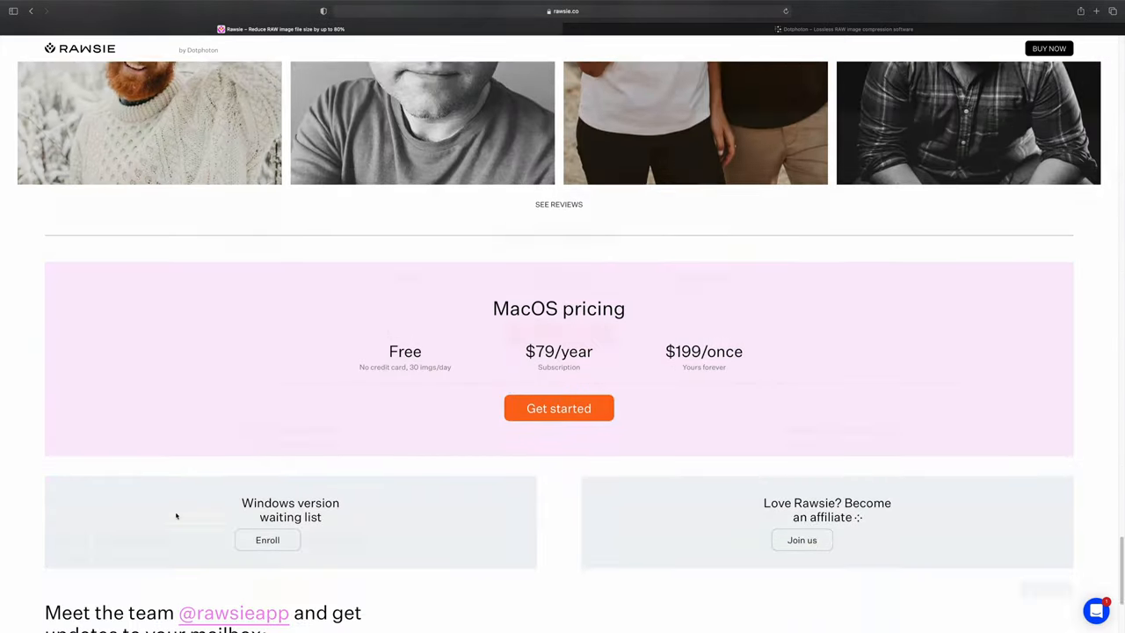
pyautogui.scroll(-3)
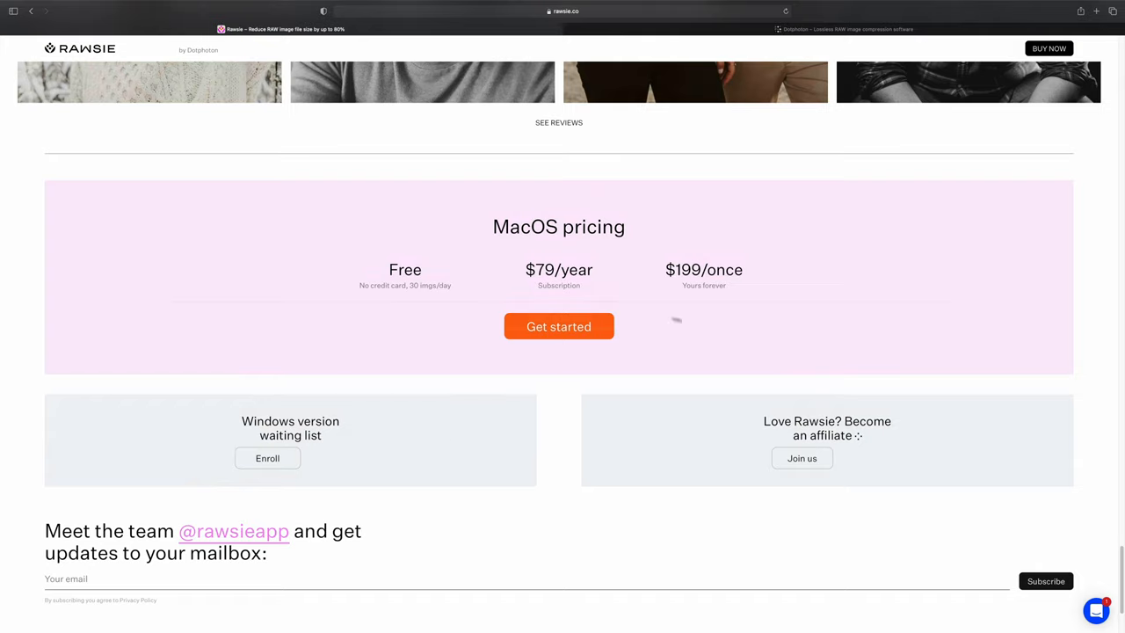
pyautogui.moveTo(647, 313)
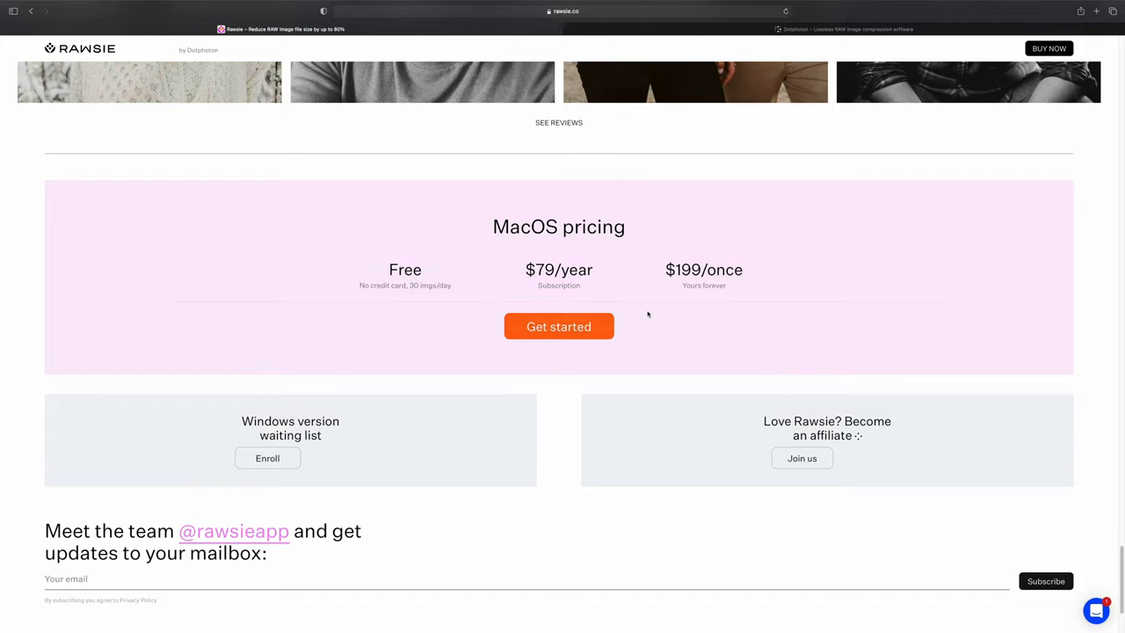
pyautogui.moveTo(1014, 421)
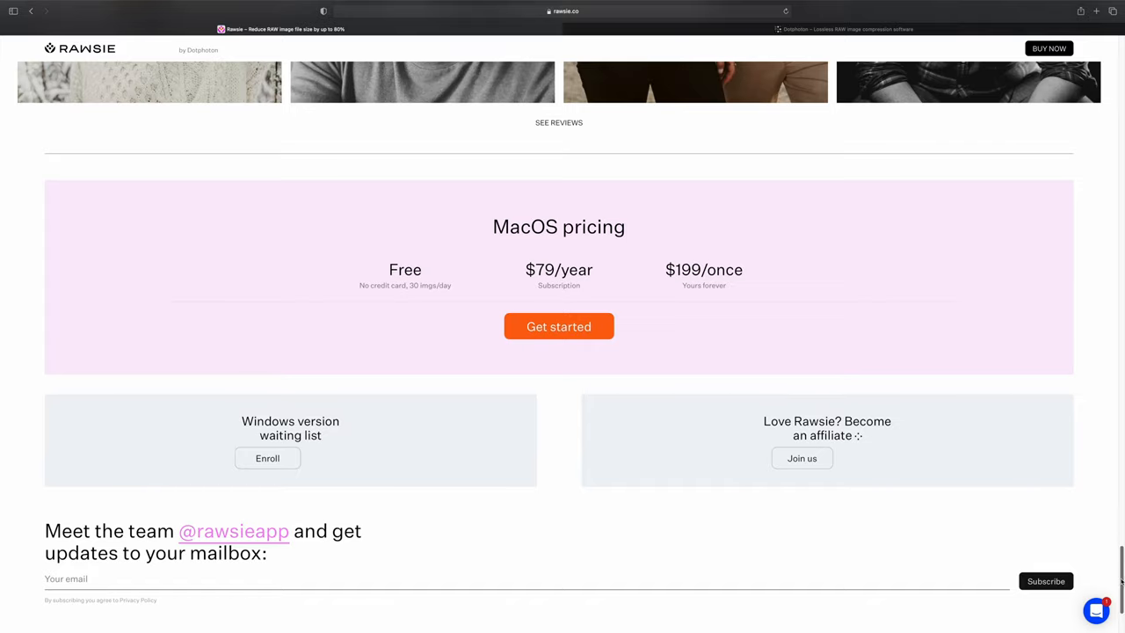
# Step: Reach the Windows waiting-list enrollment form with email, name, country and camera fields
pyautogui.scroll(3)
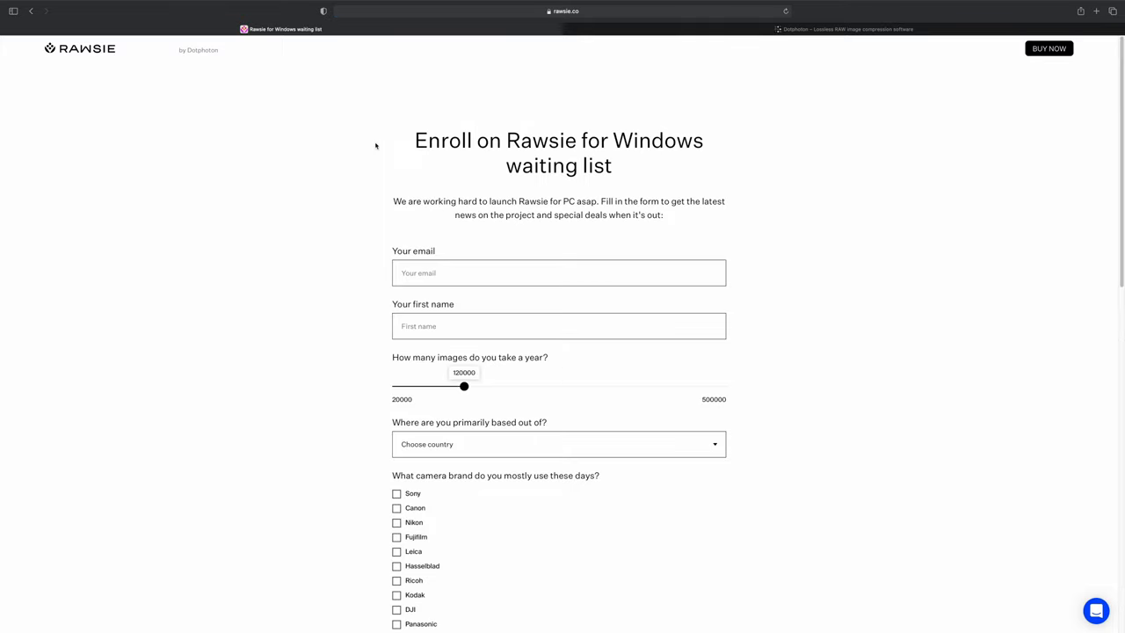
# Step: Reach the 'Please upvote your cameras' page listing Fujifilm and Sony models
pyautogui.scroll(-3)
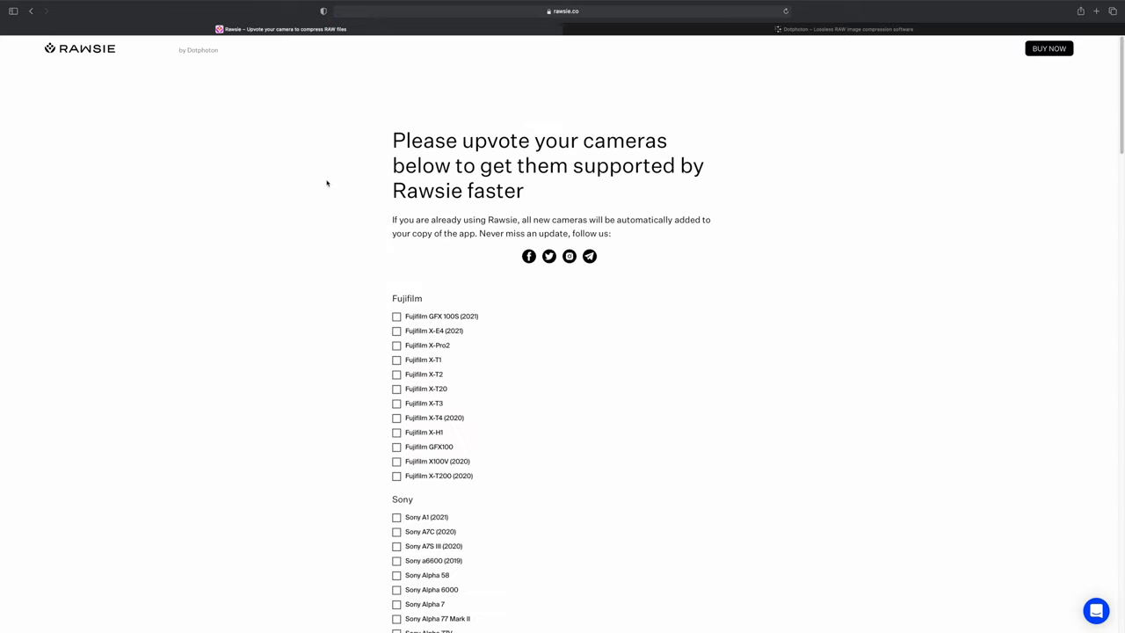
# Step: View supported cameras and pricing, then launch the Rawsie app from the Dock to its welcome window
pyautogui.scroll(-3)
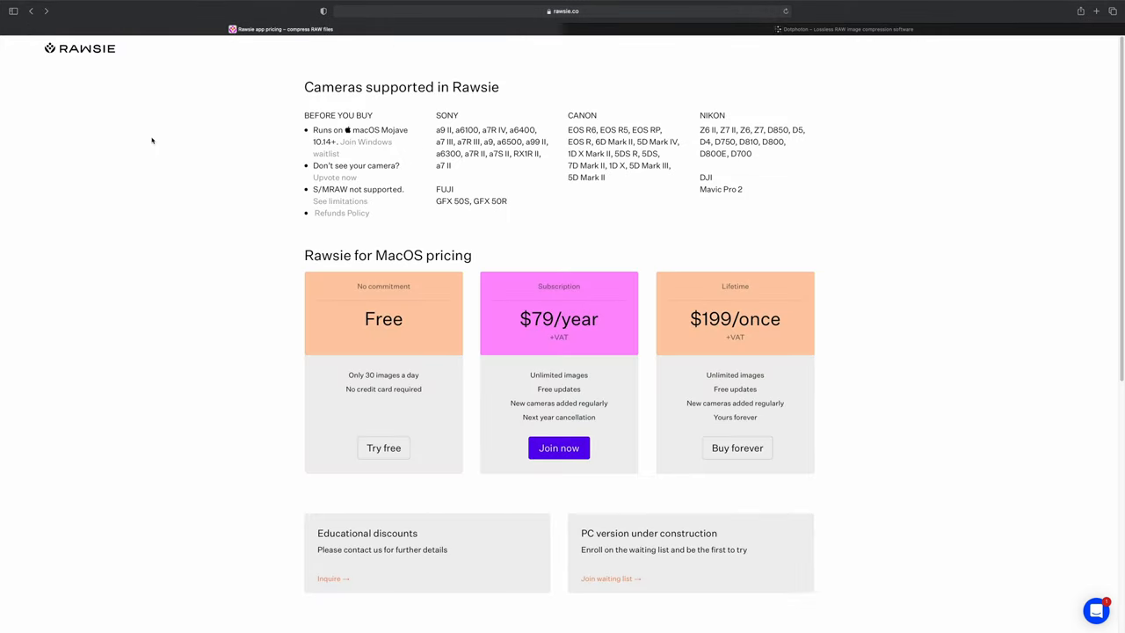
pyautogui.moveTo(844, 397)
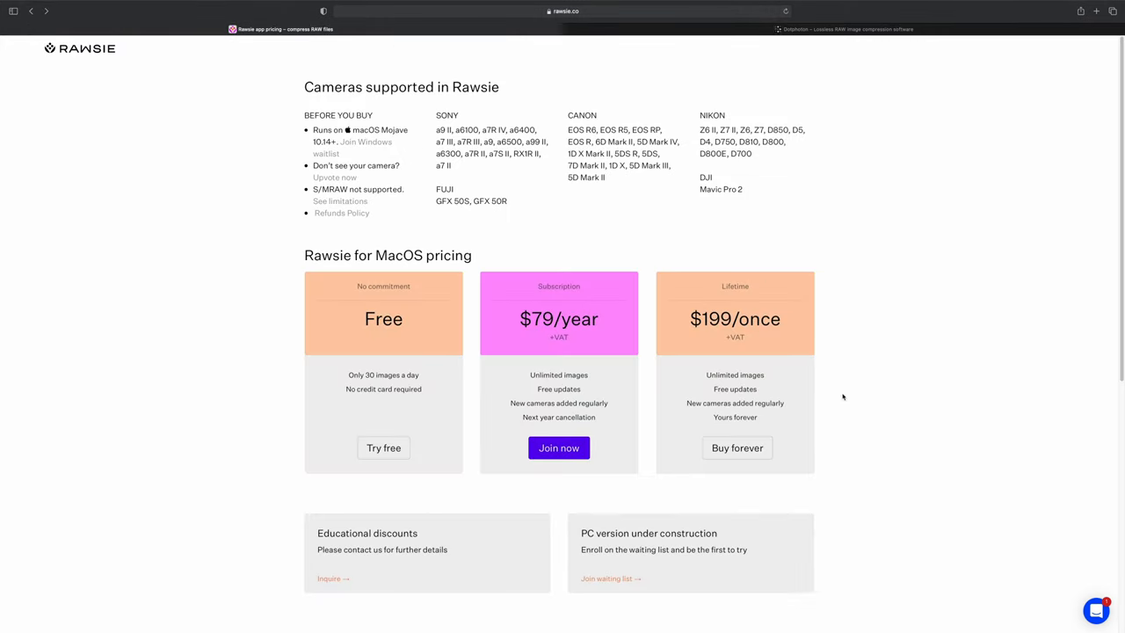
pyautogui.moveTo(777, 594)
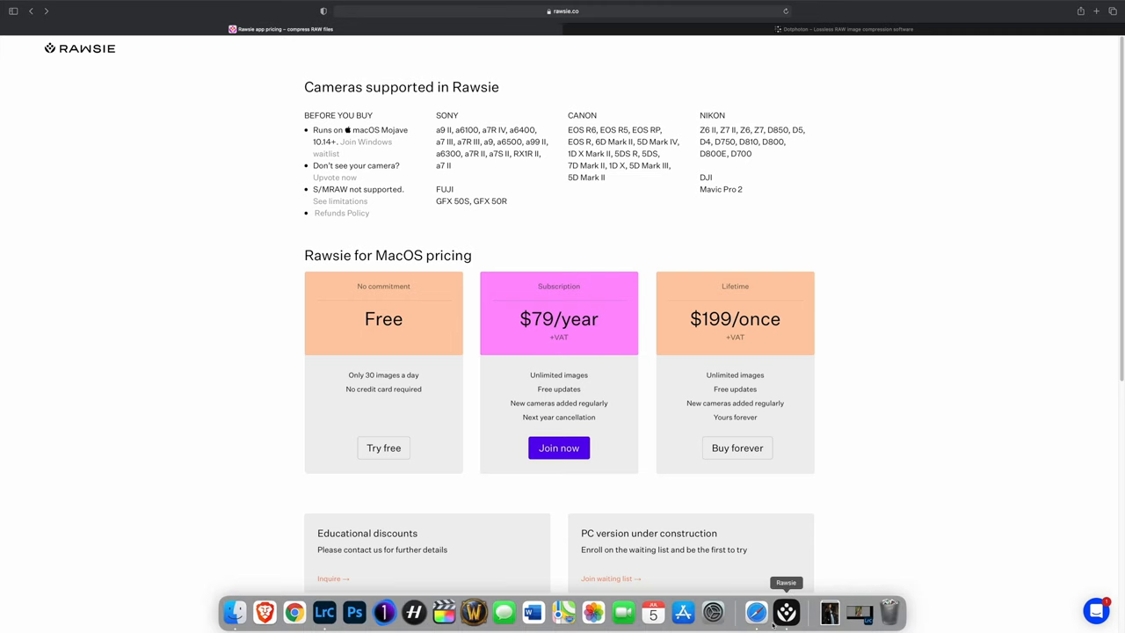
pyautogui.click(782, 610)
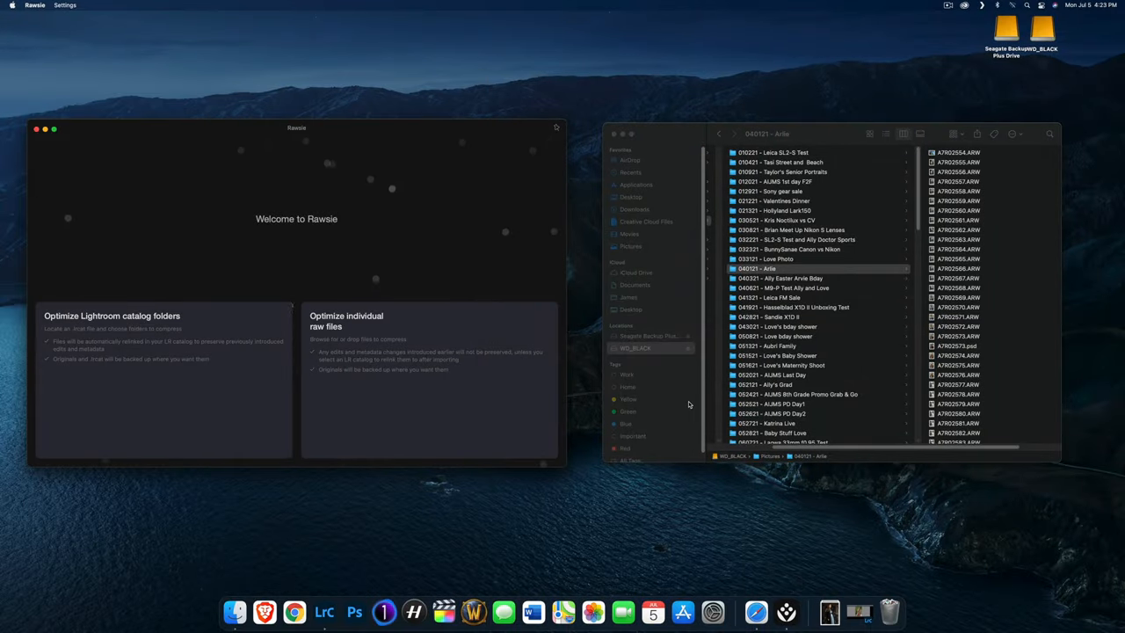
pyautogui.moveTo(148, 259)
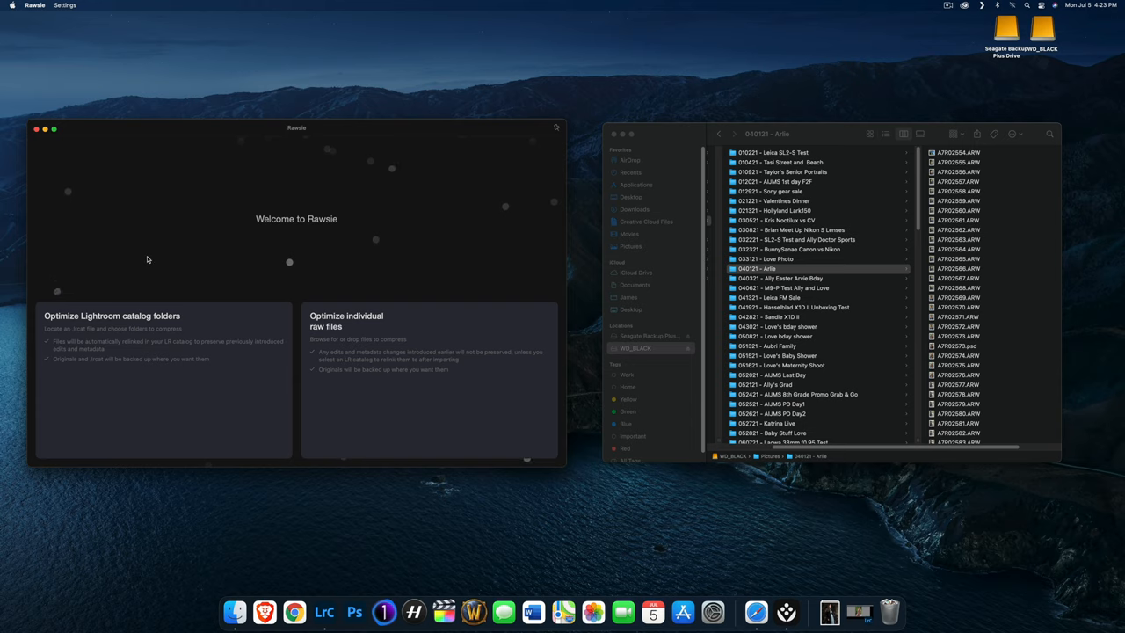